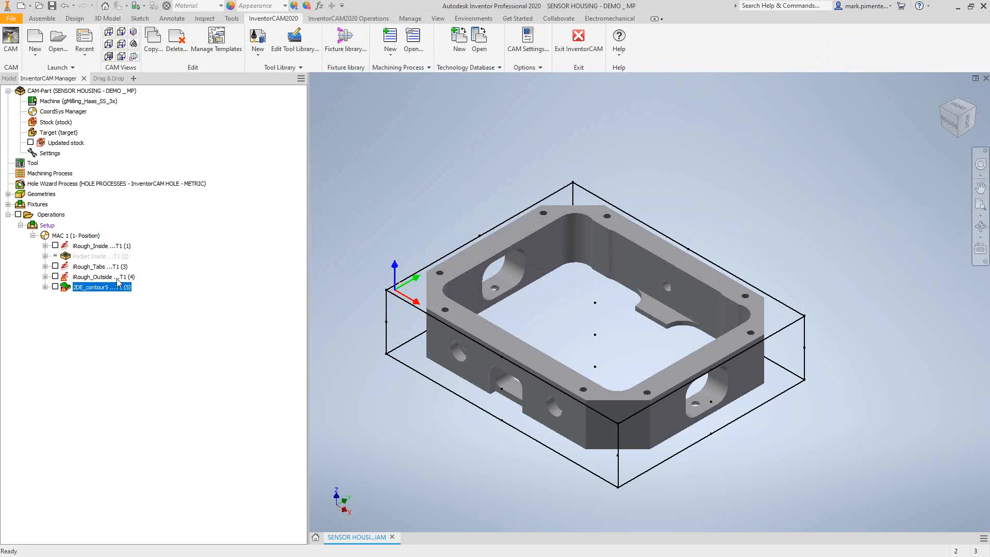
# Open the last operation's options and dismiss the engraving operation setup
pyautogui.rightClick(98, 287)
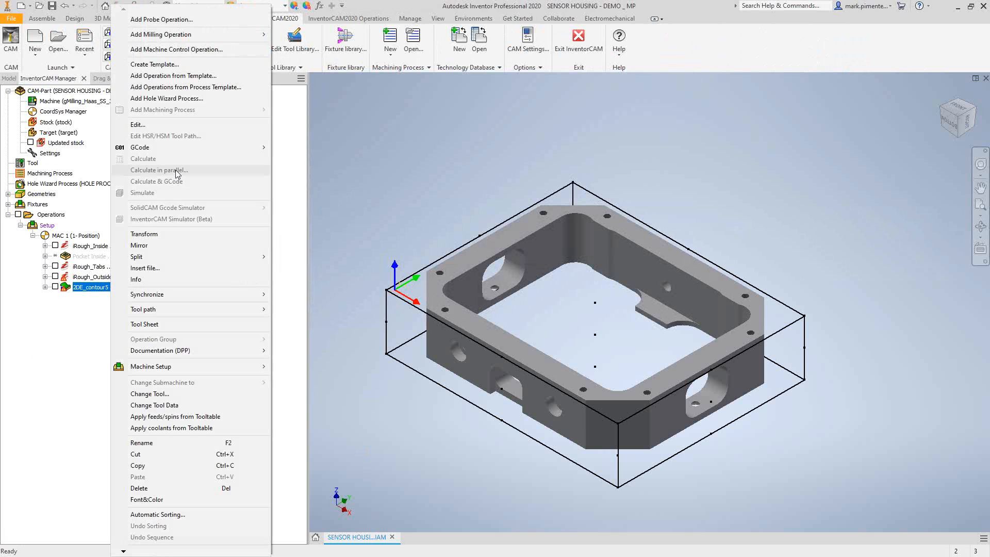
pyautogui.moveTo(161, 34)
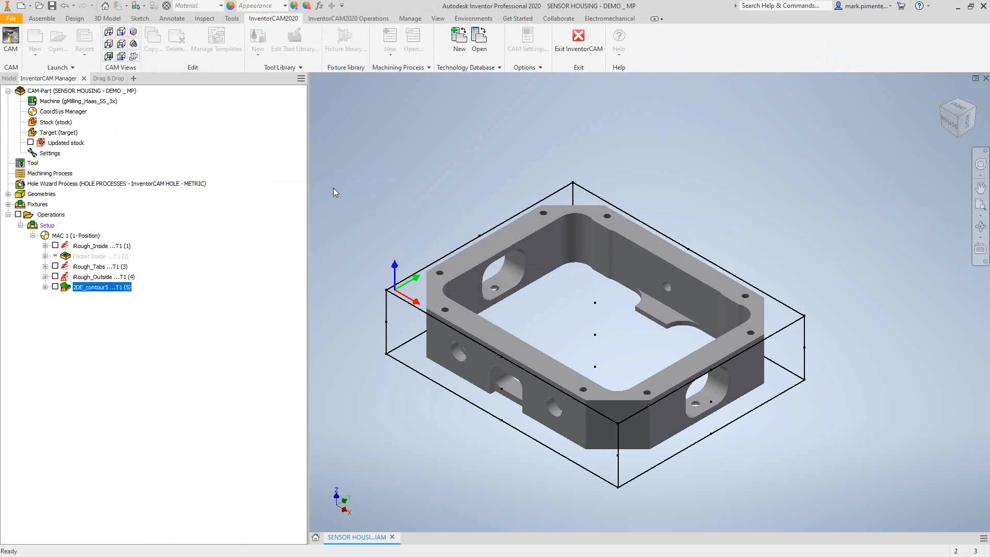
pyautogui.doubleClick(101, 287)
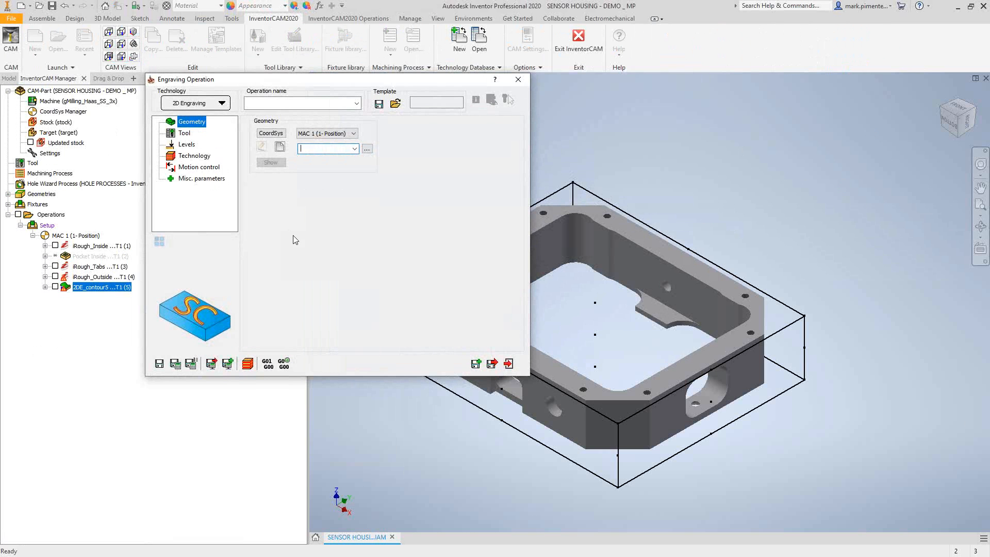
pyautogui.click(517, 79)
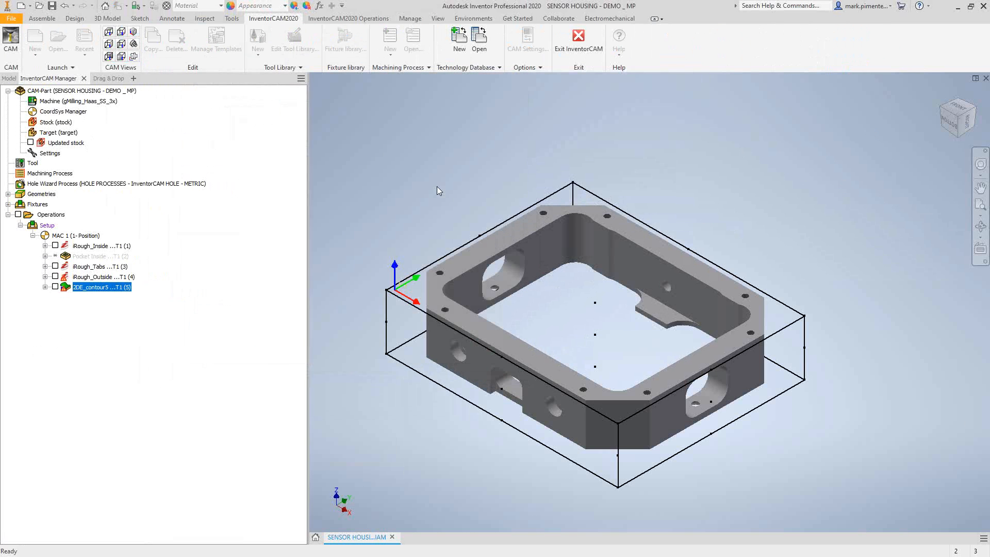
# Edit DesignModel from the Modeling tree and start Sketch14 on the housing's top face
pyautogui.click(8, 79)
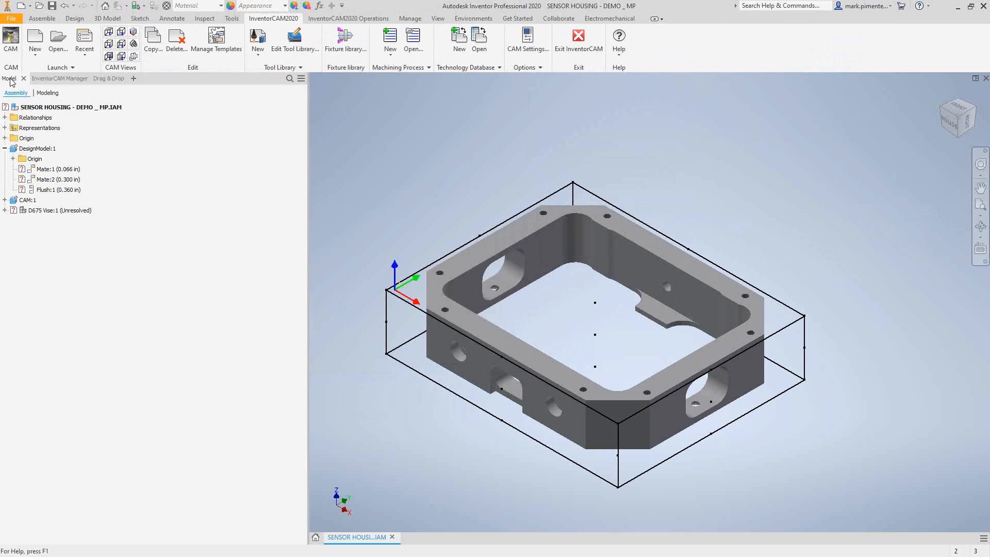
pyautogui.click(45, 92)
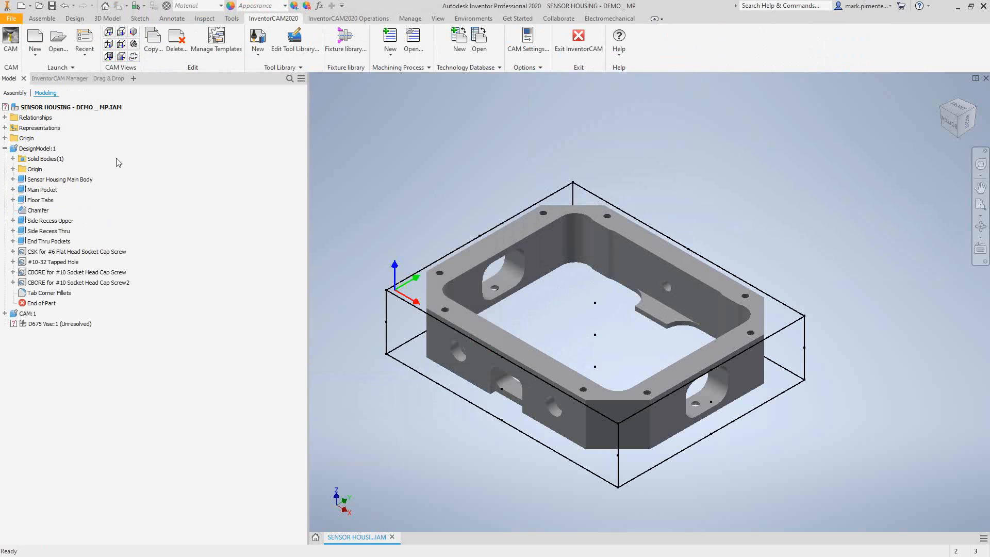
pyautogui.rightClick(37, 148)
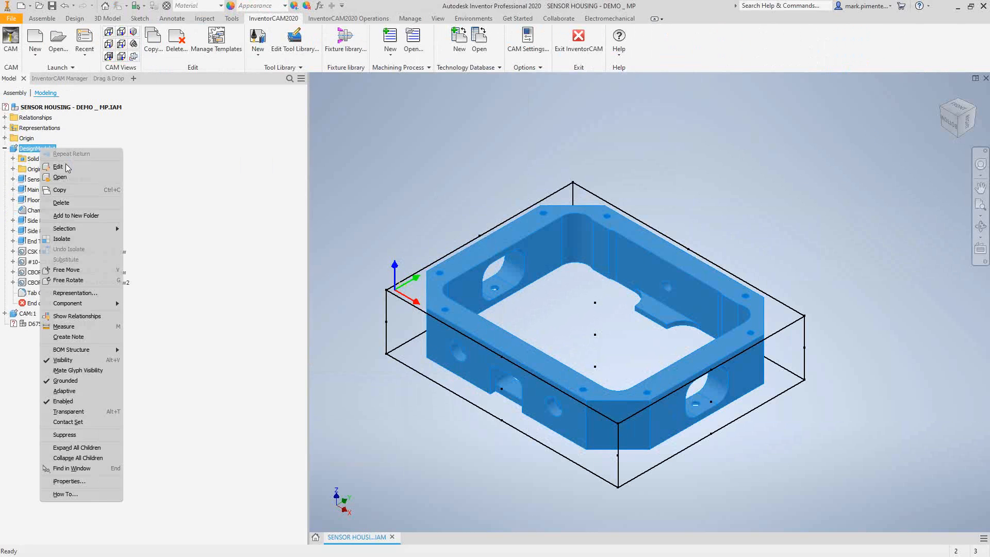
pyautogui.click(57, 166)
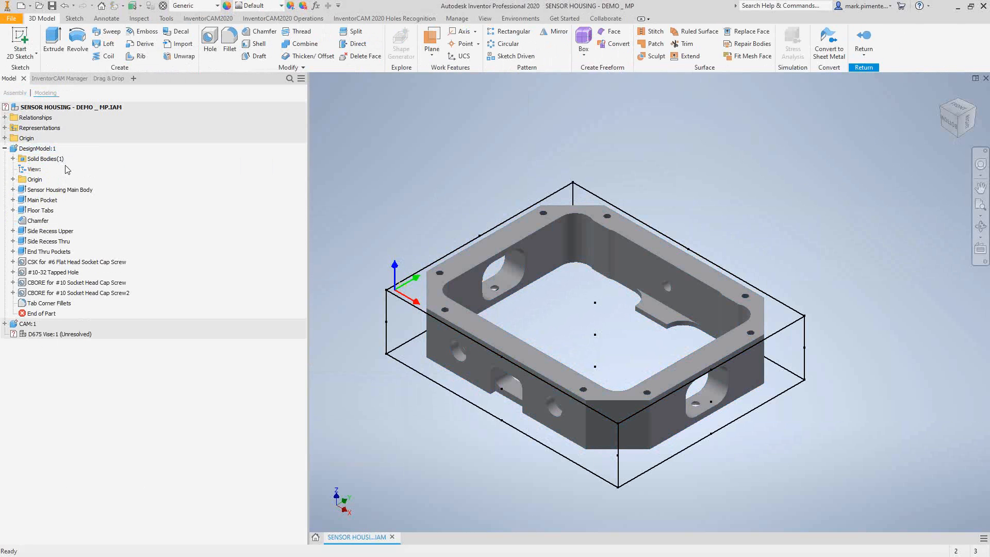
pyautogui.moveTo(442, 285)
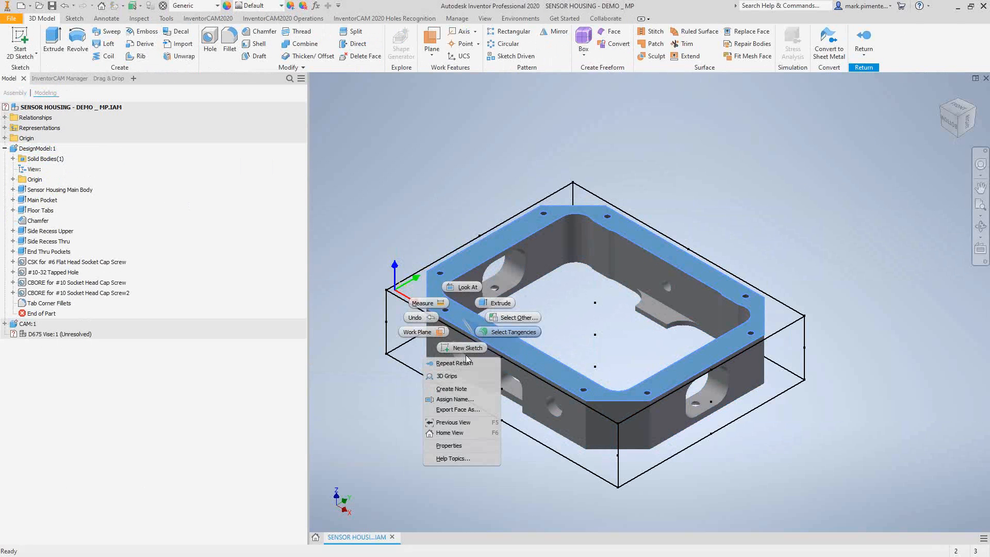
pyautogui.click(466, 347)
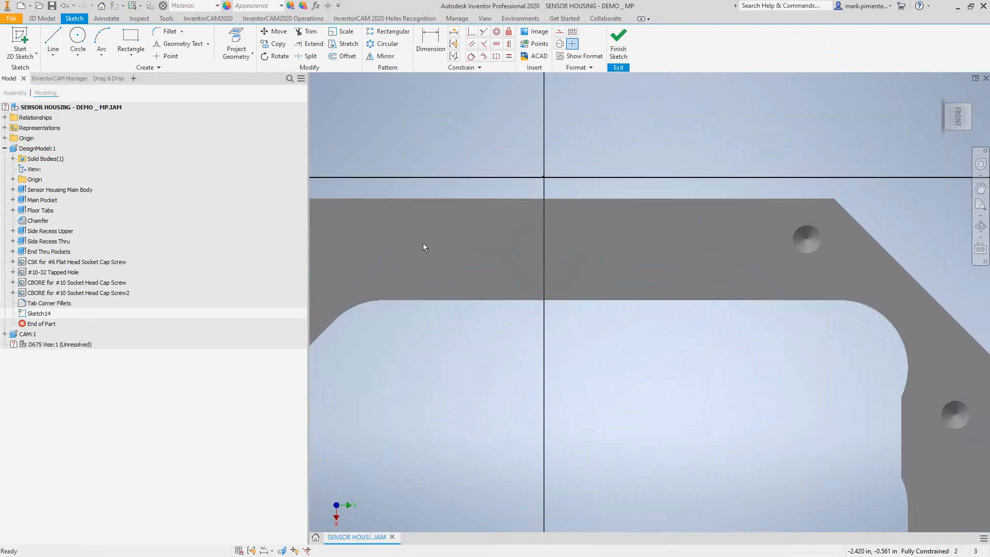
# Draw a horizontal guide line across the top face and start Geometry Text on it
pyautogui.click(69, 107)
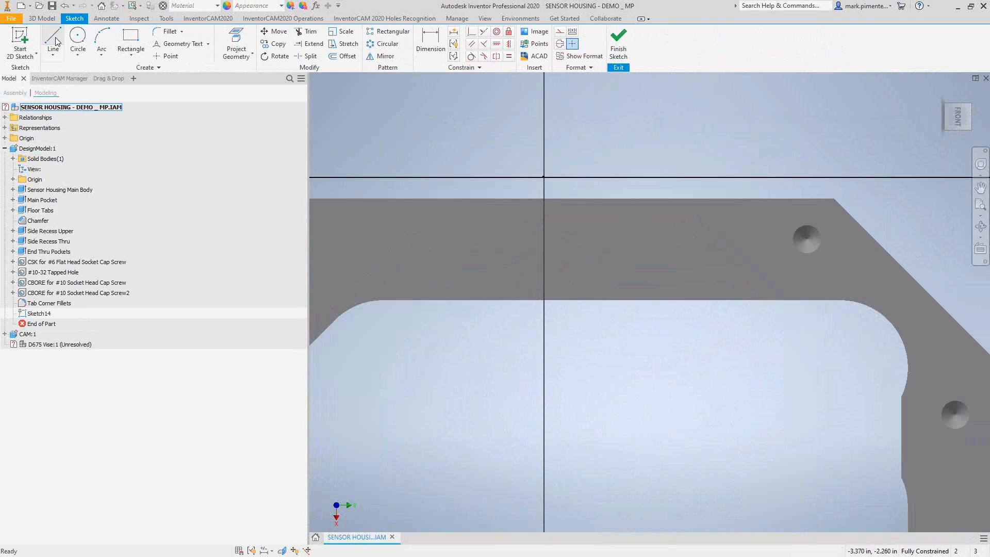
pyautogui.click(53, 39)
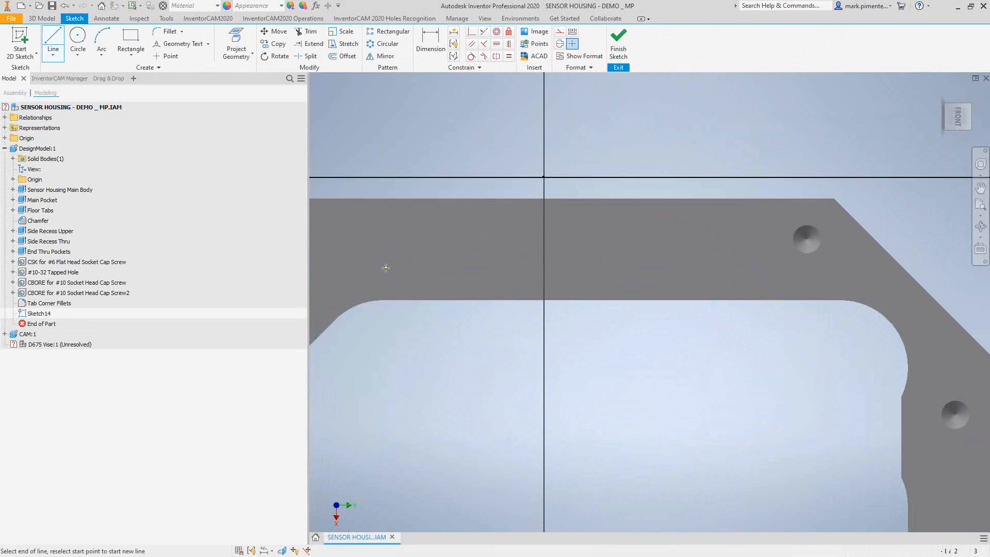
pyautogui.moveTo(386, 267); pyautogui.dragTo(643, 266)
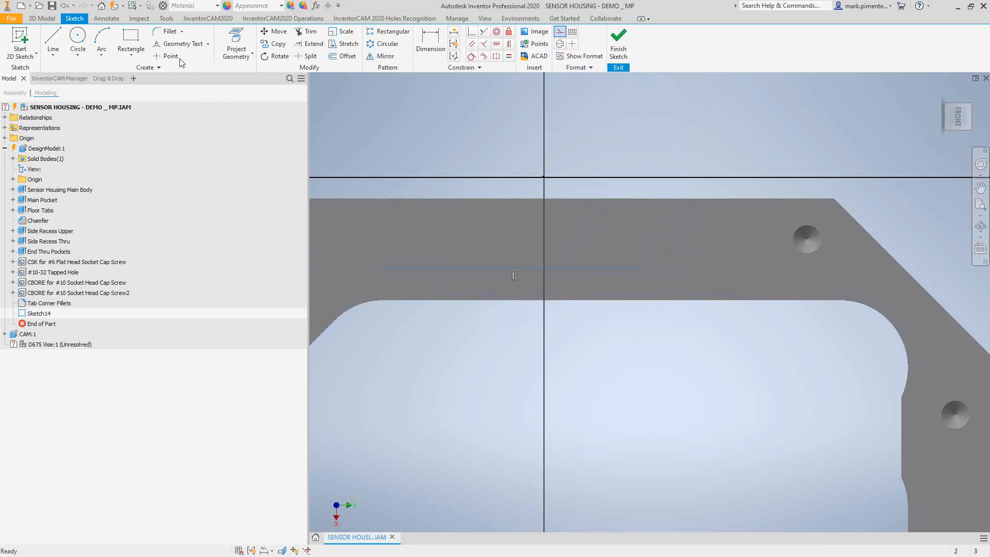
pyautogui.click(208, 44)
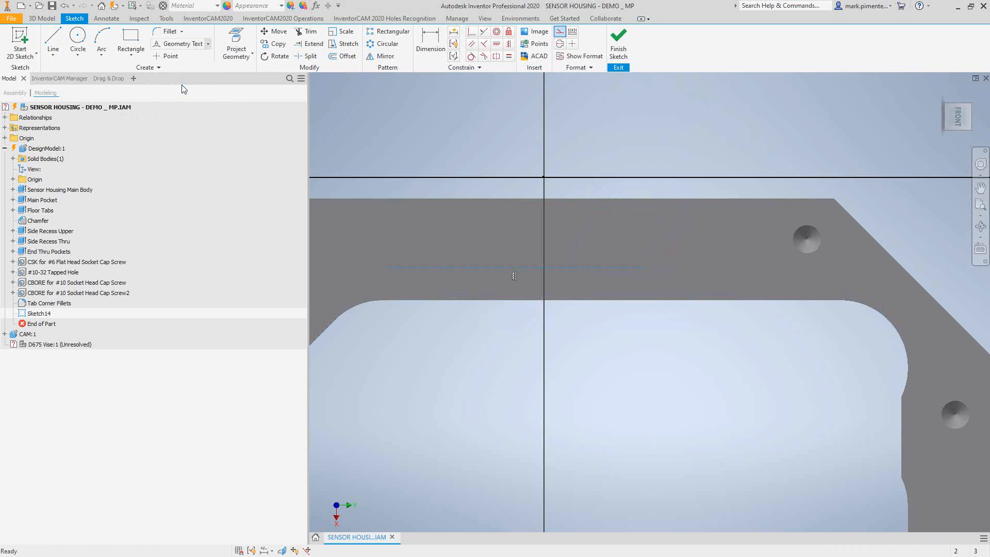
pyautogui.click(180, 43)
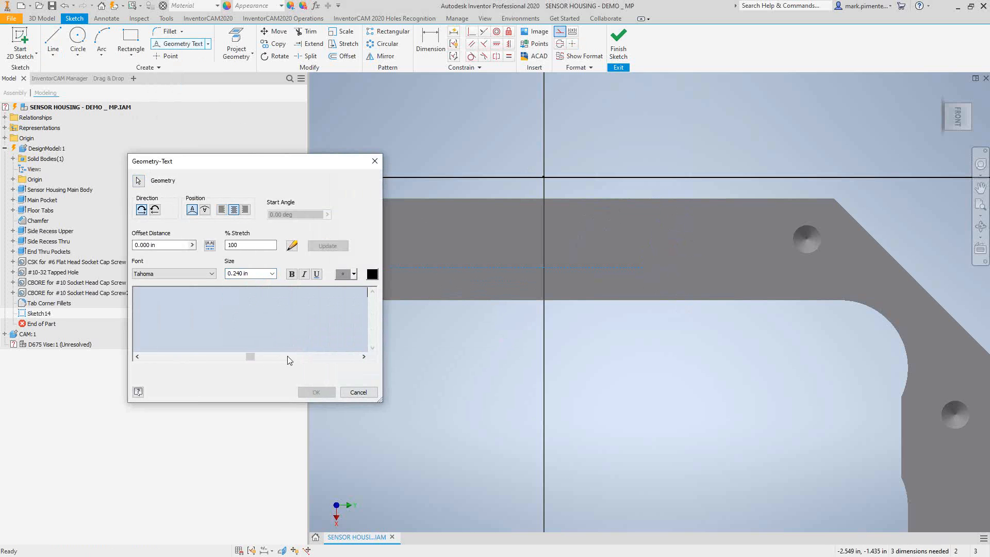
# Enter 'INVENTORCAM 2020' in the Geometry-Text box and place it on the line
pyautogui.click(231, 322)
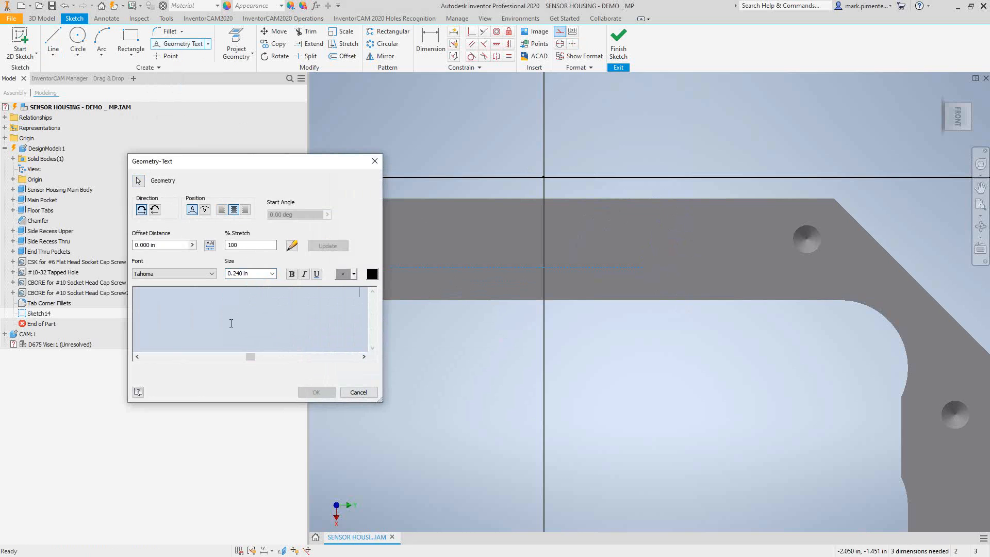
pyautogui.write('SOL')
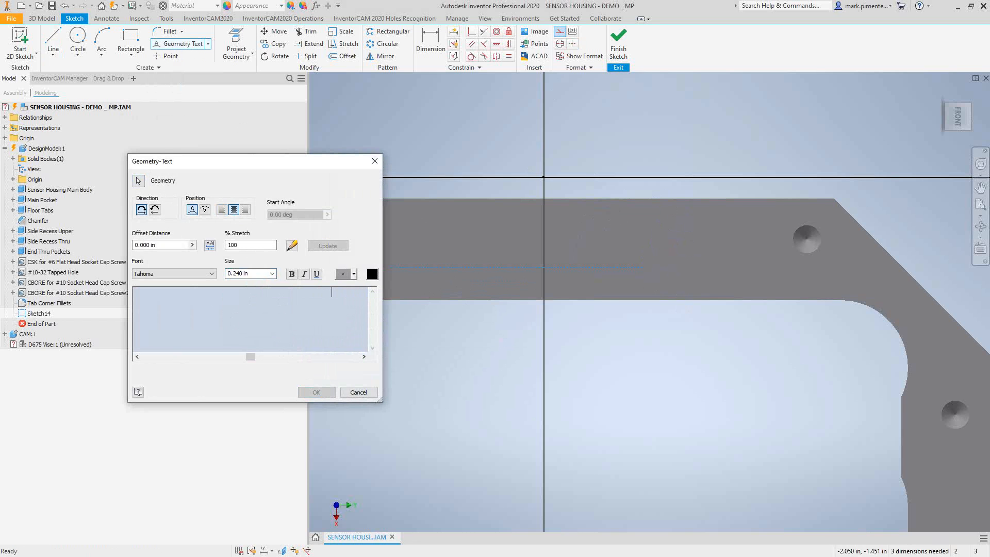
pyautogui.write('INVENTORCAM 2020')
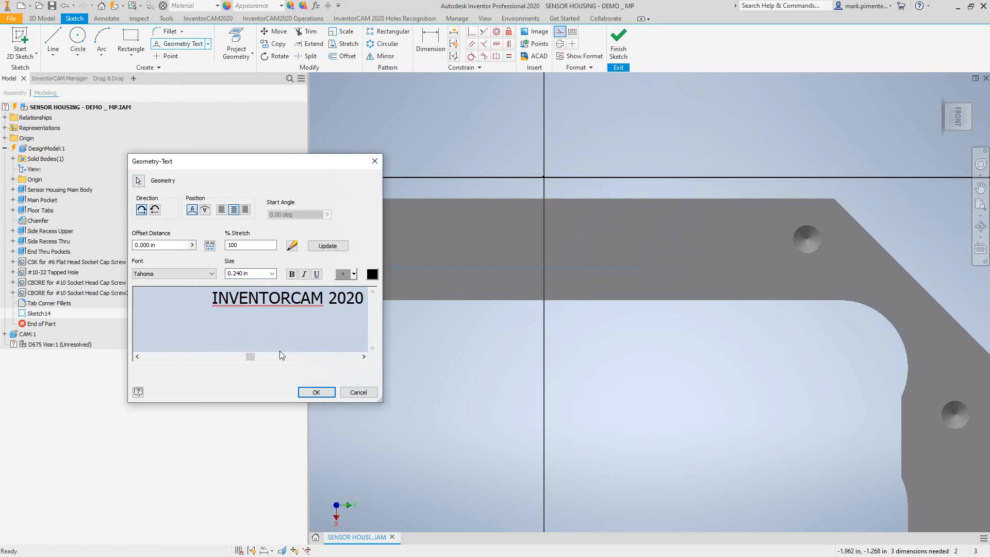
pyautogui.click(316, 392)
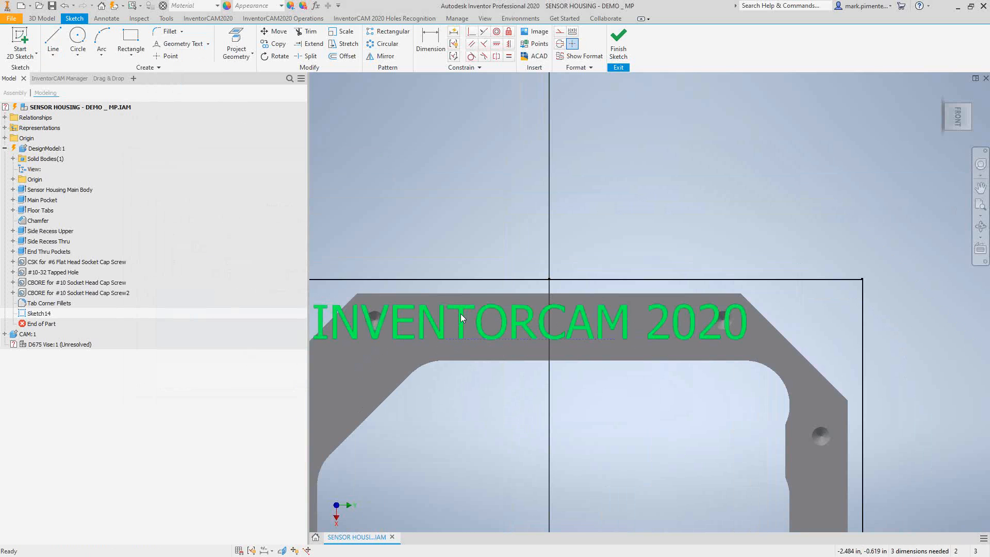
# Edit the geometry text to read 'INVENTORCAM', keeping the 0.240 in size
pyautogui.rightClick(461, 317)
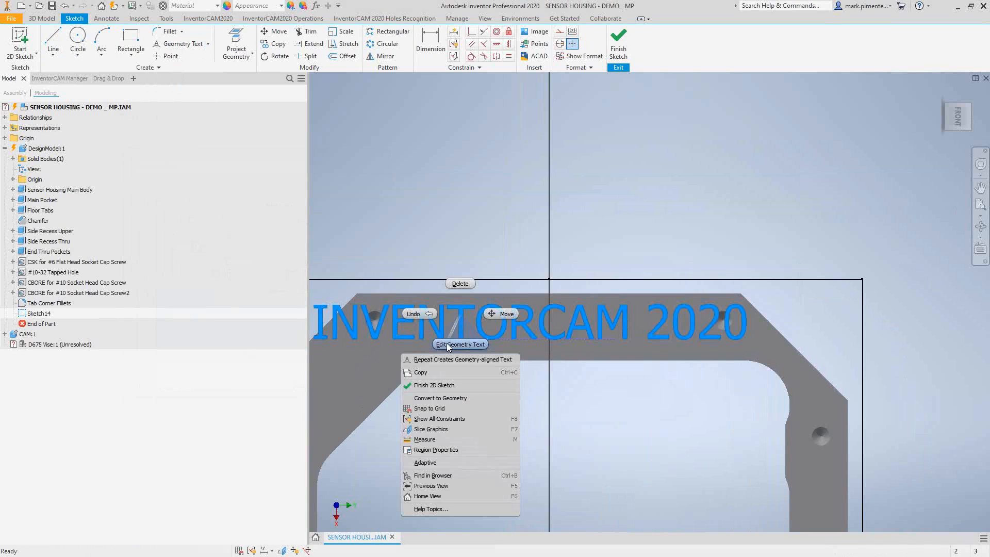
pyautogui.click(460, 344)
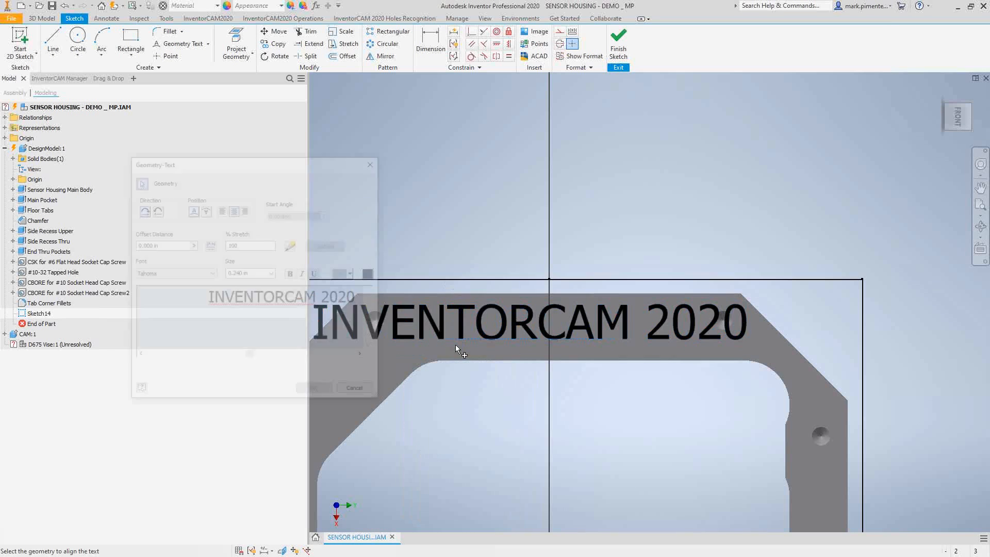
pyautogui.click(272, 273)
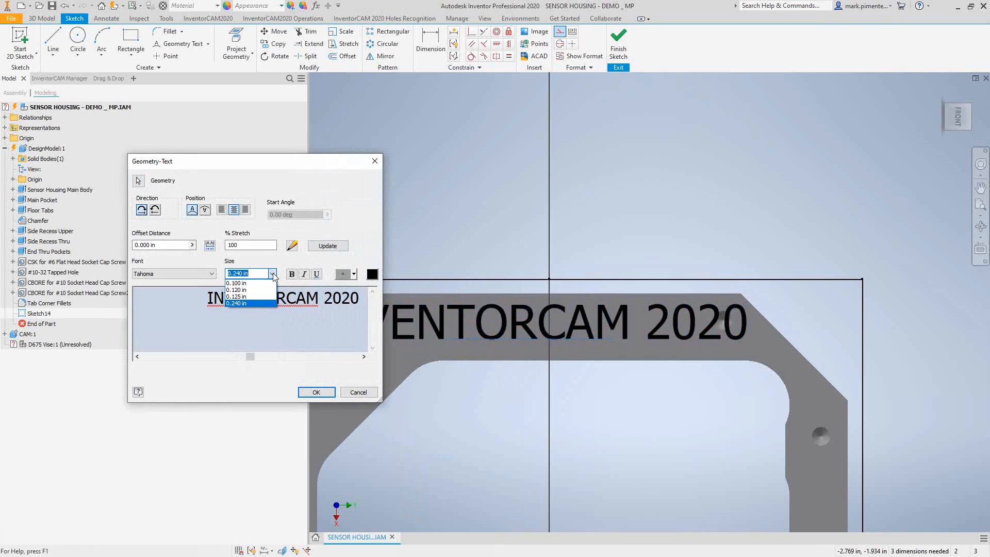
pyautogui.click(236, 303)
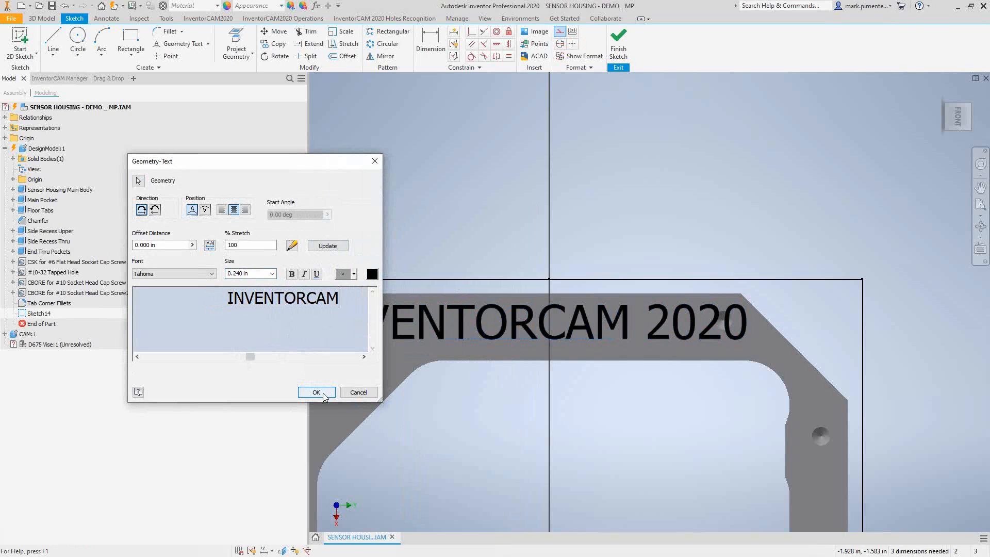
pyautogui.click(316, 392)
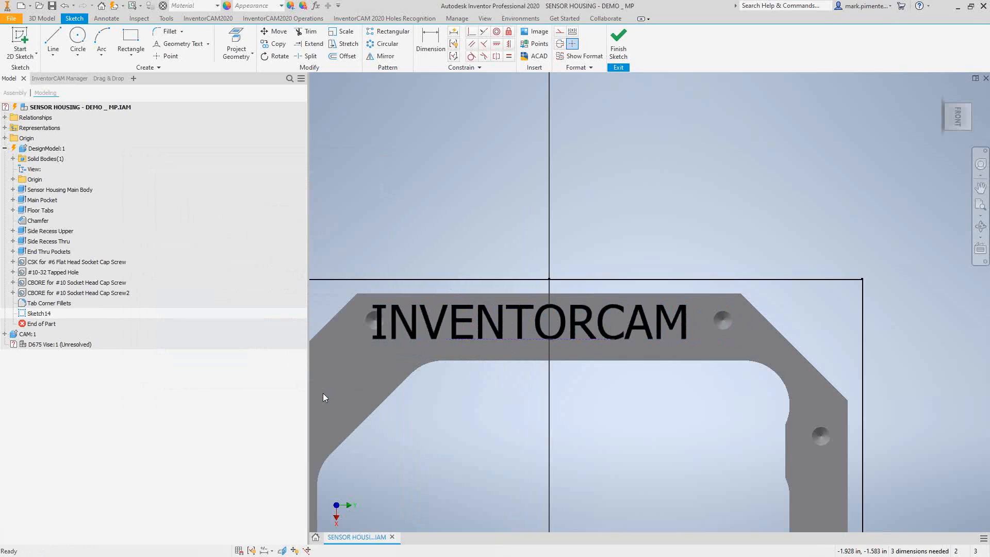
pyautogui.moveTo(333, 335)
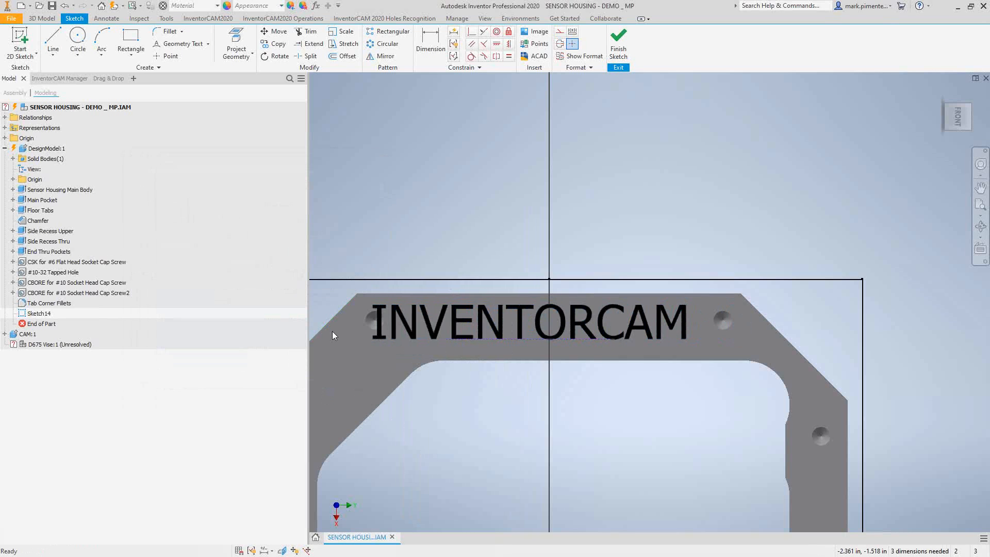
# Convert the INVENTORCAM text to sketch geometry using the ISO SHX font
pyautogui.click(527, 322)
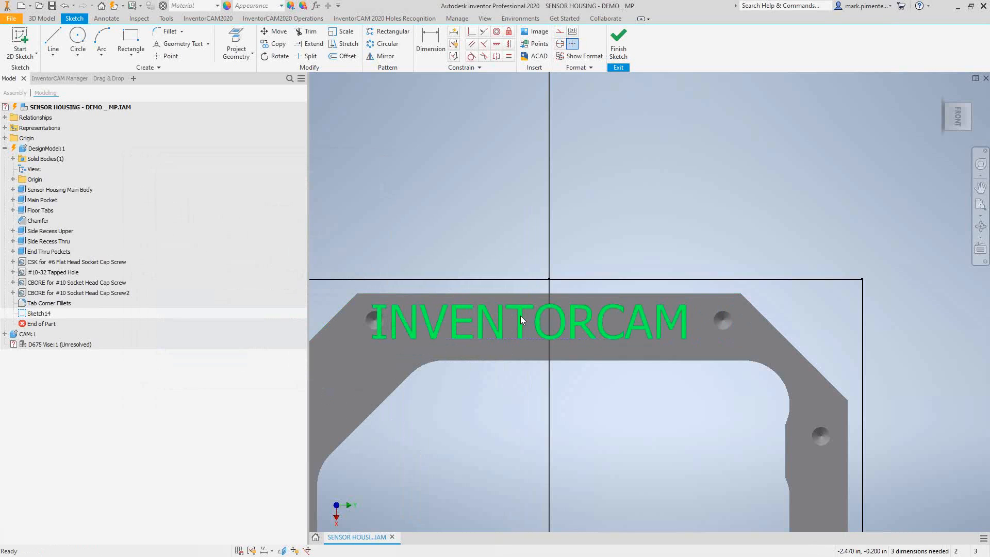
pyautogui.rightClick(521, 319)
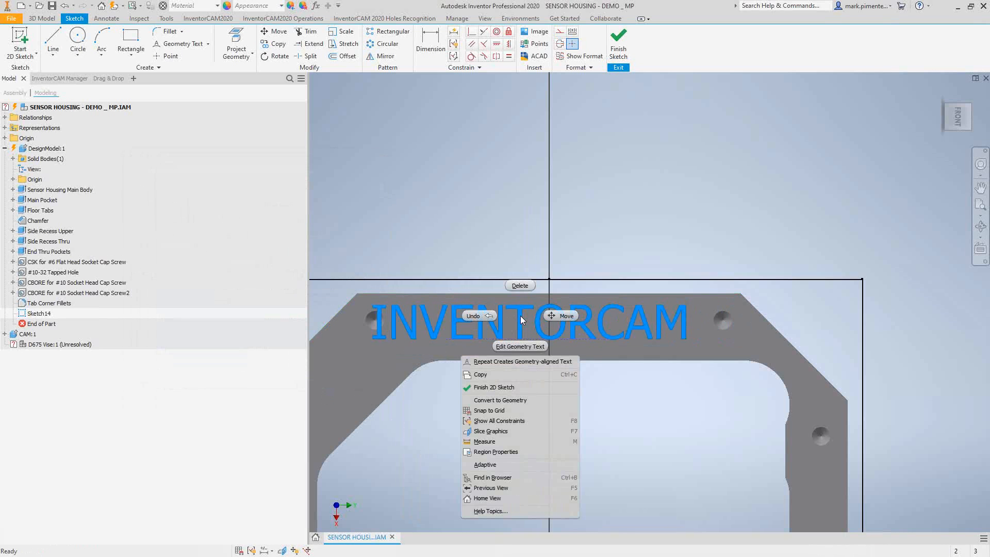
pyautogui.moveTo(506, 400)
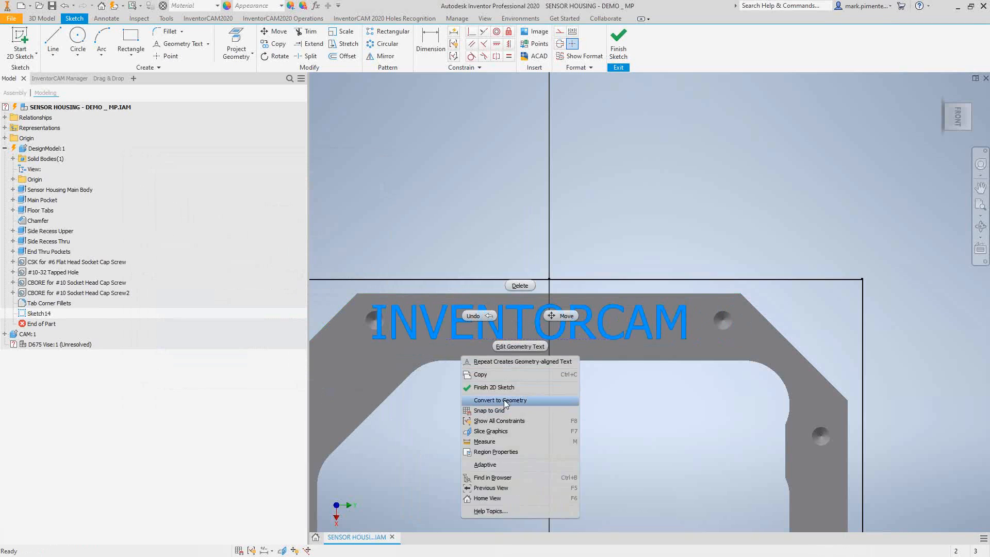
pyautogui.click(500, 400)
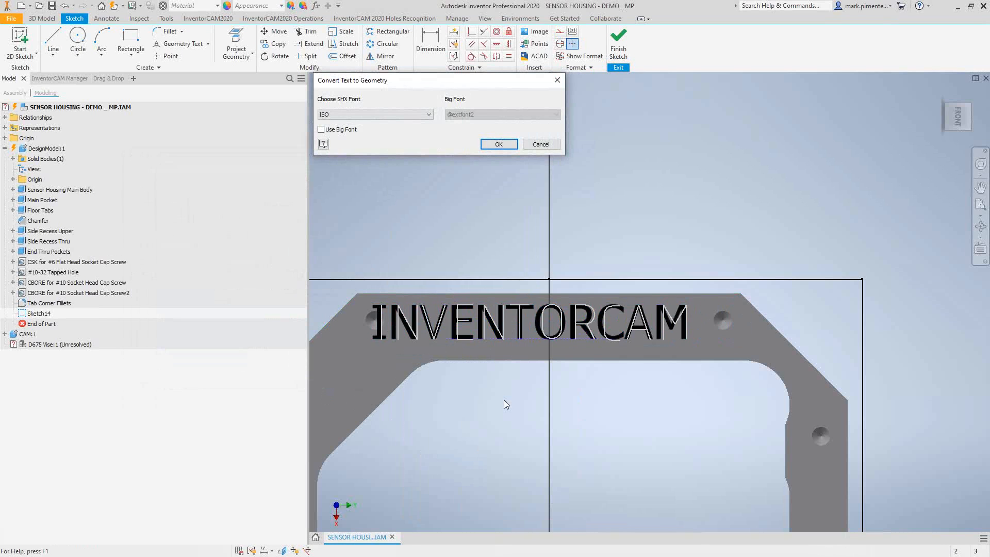
pyautogui.moveTo(422, 140)
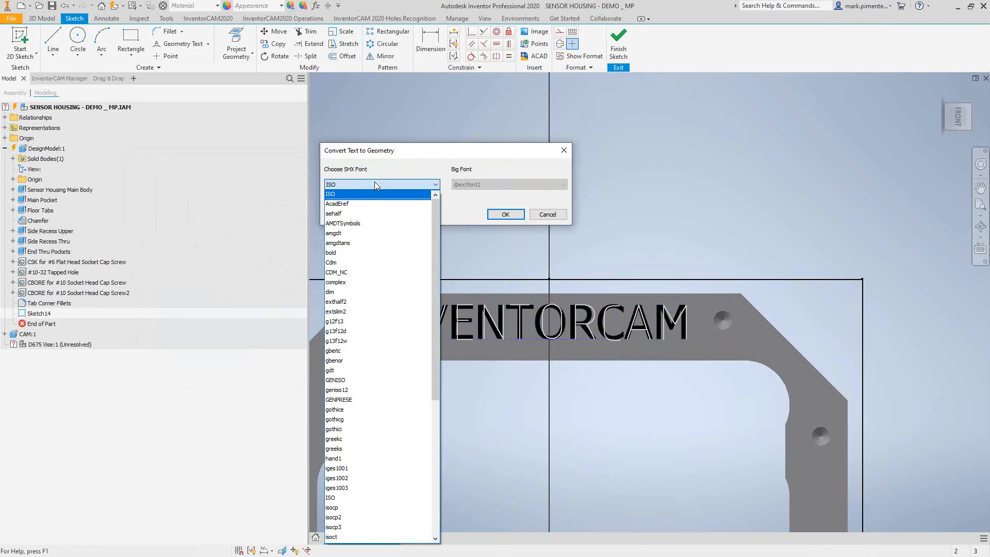
pyautogui.click(329, 185)
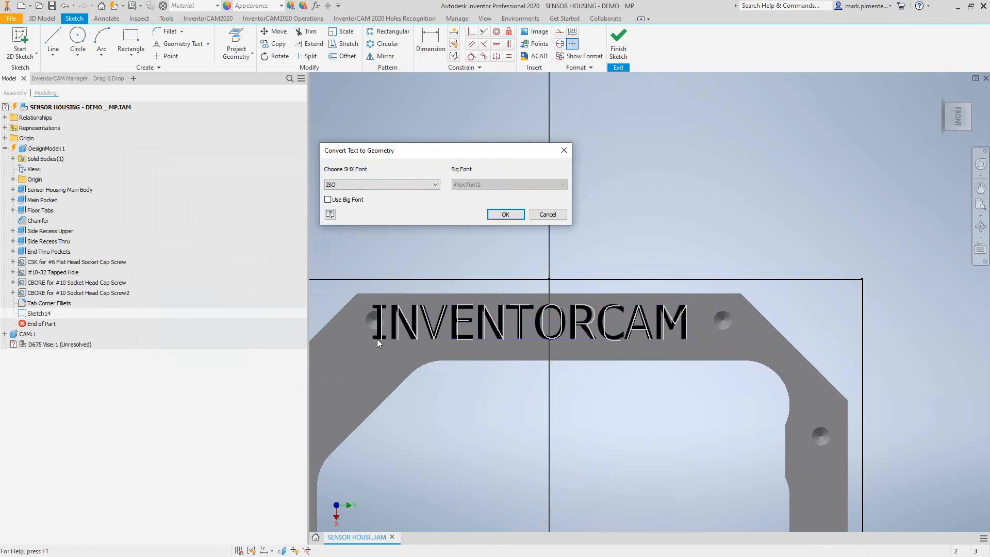
pyautogui.click(505, 214)
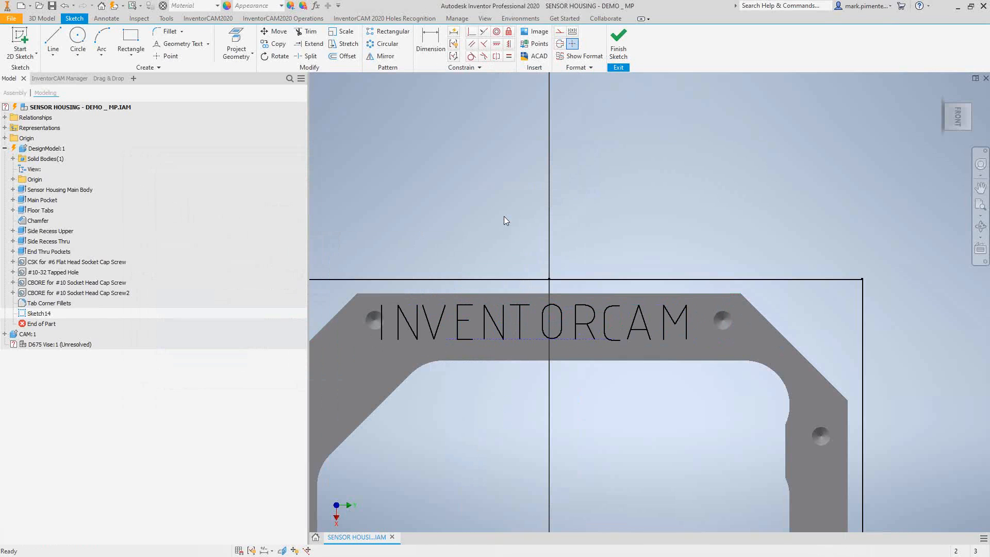
pyautogui.moveTo(630, 160)
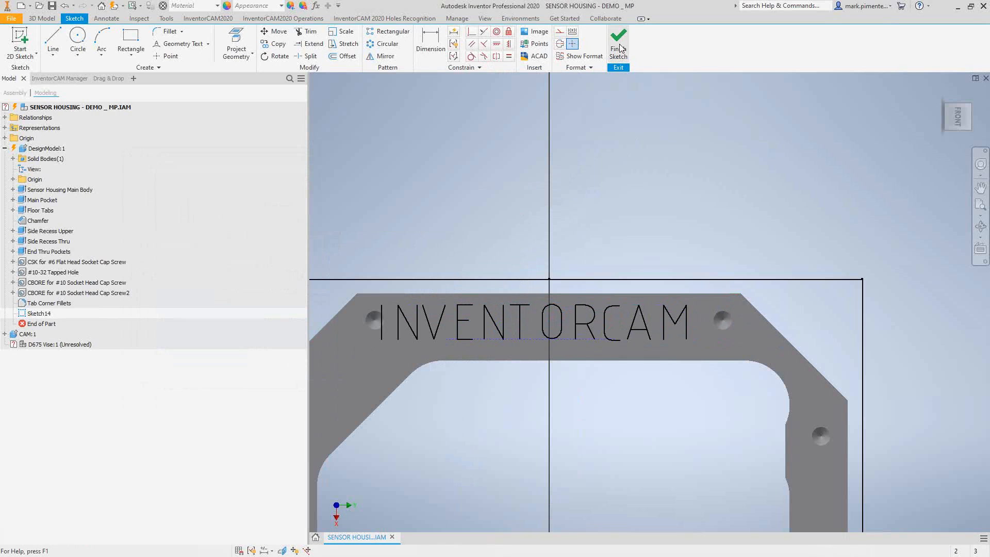
# Finish Sketch14, return to the assembly, and add a 2D Engraving operation in InventorCAM
pyautogui.click(618, 44)
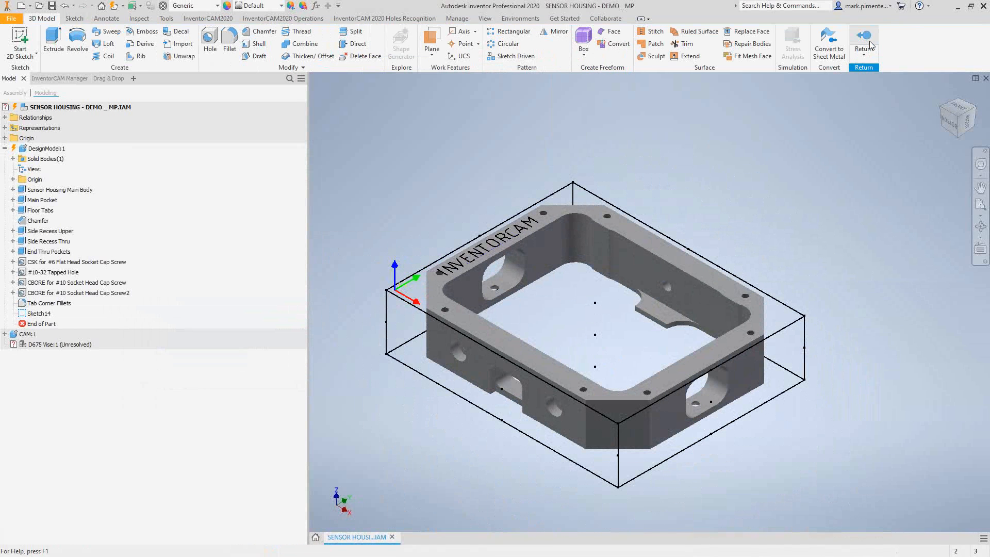
pyautogui.click(864, 41)
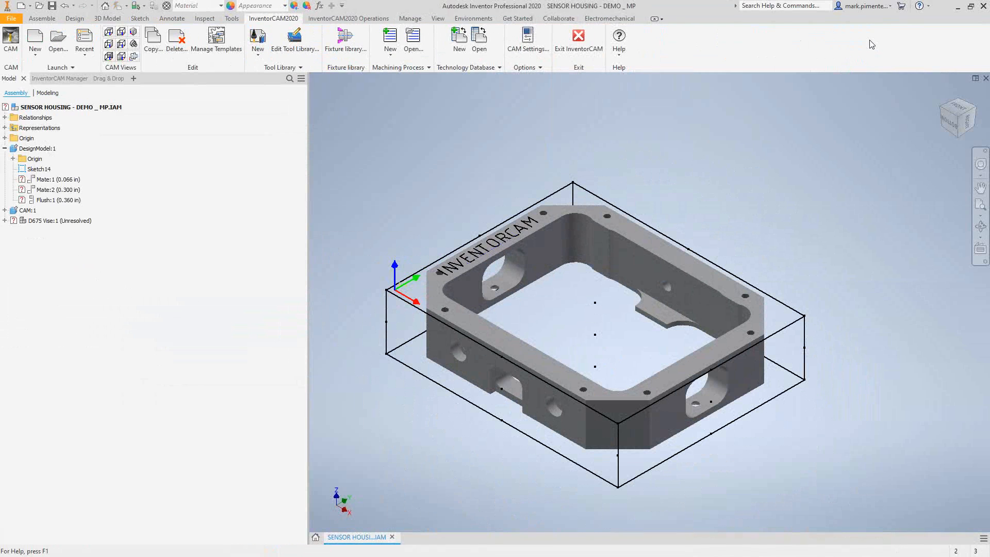
pyautogui.click(59, 78)
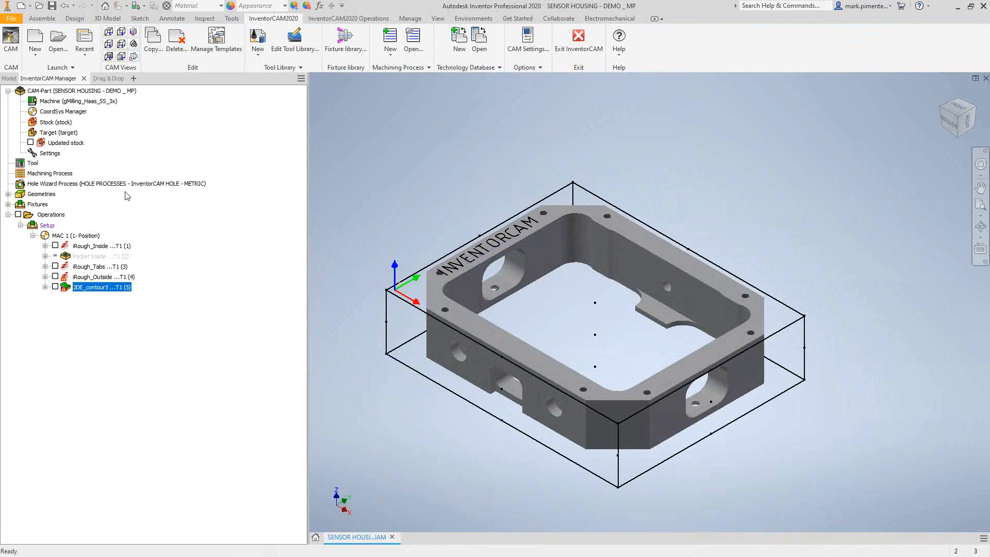
pyautogui.moveTo(188, 300)
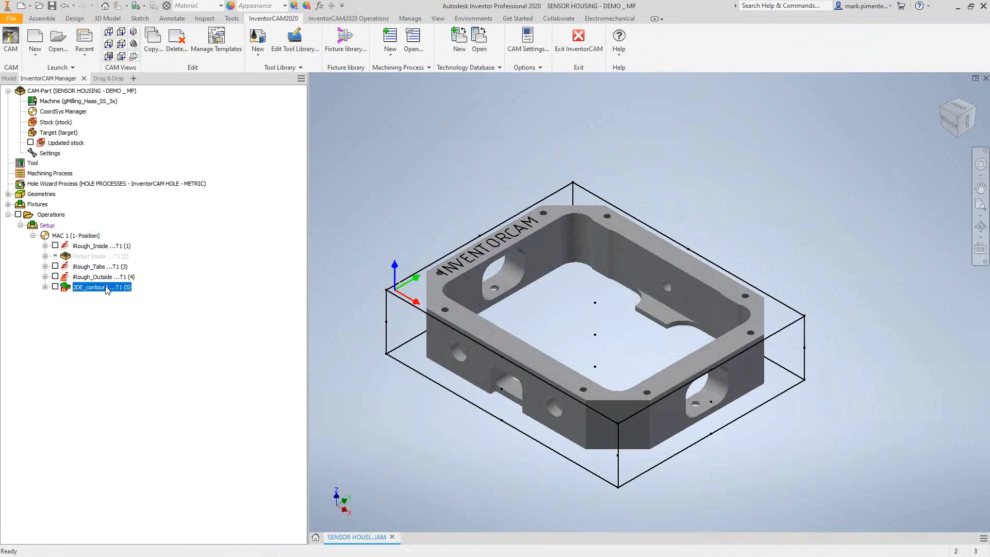
pyautogui.rightClick(101, 287)
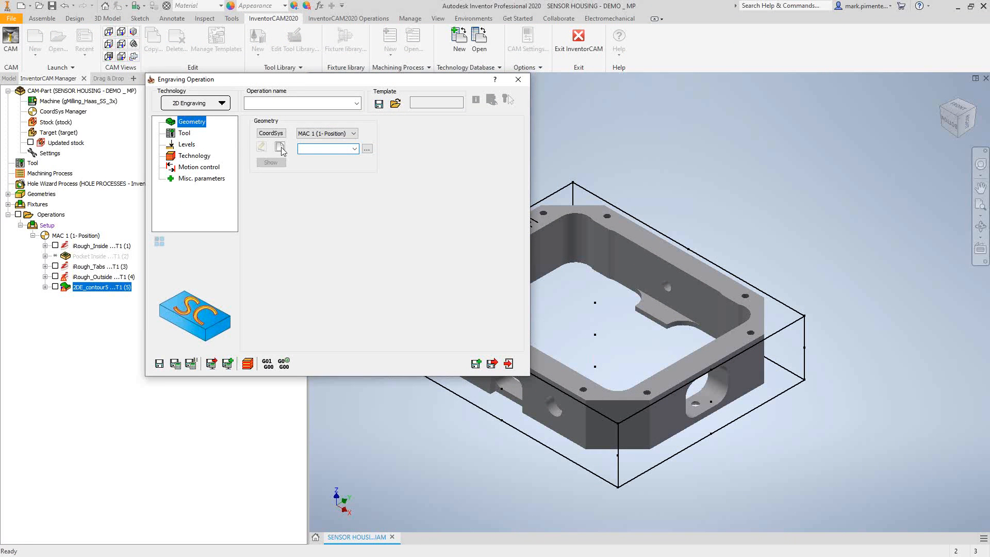
# Define new engraving geometry contour6 and bring up Multi-chain Add selection
pyautogui.click(281, 148)
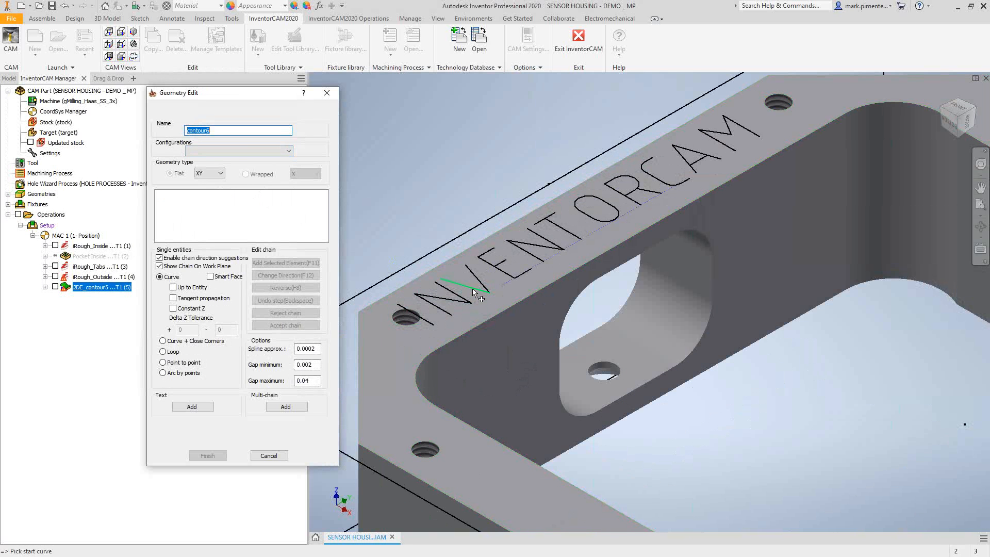
pyautogui.click(473, 293)
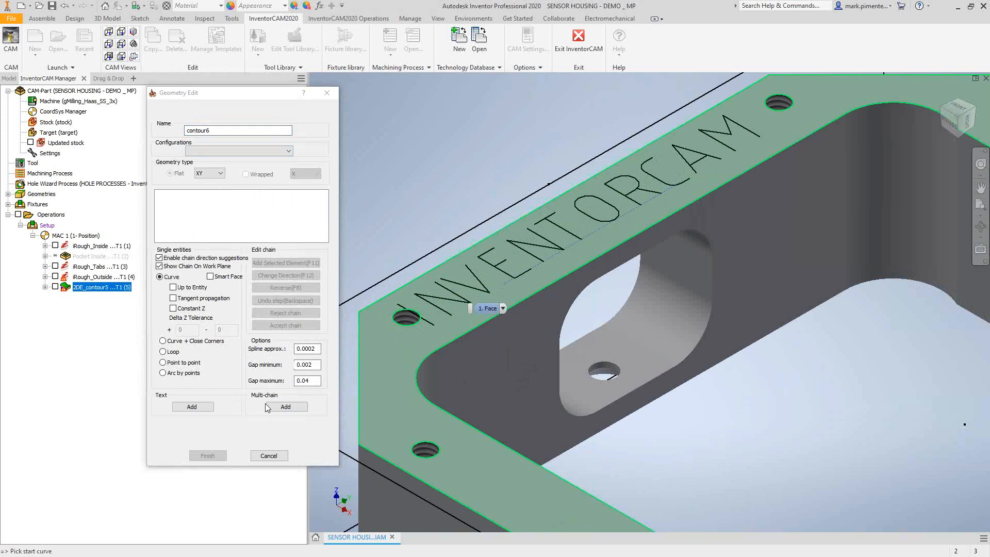
pyautogui.click(286, 406)
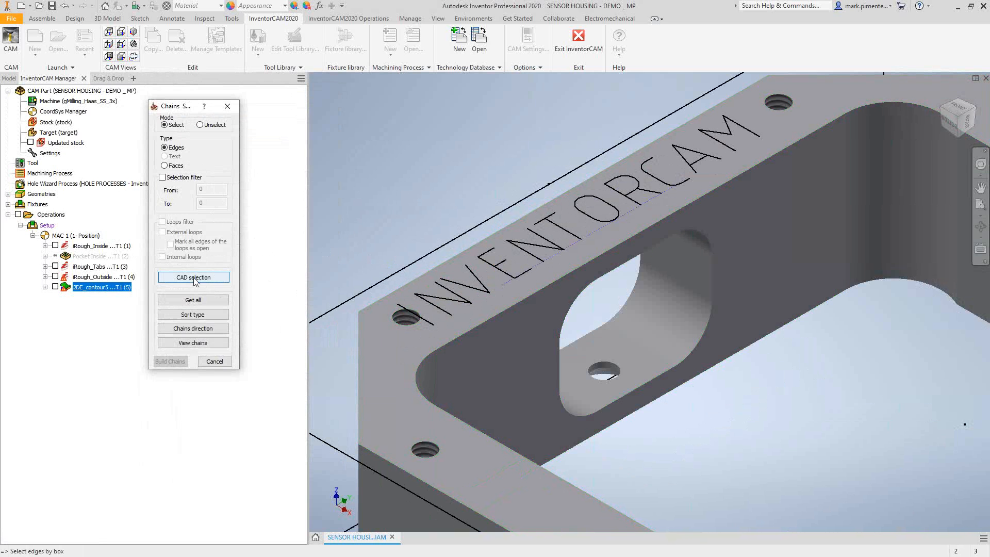
# Pick Sketch14 through CAD selection and build 16 chains from its letters
pyautogui.click(192, 277)
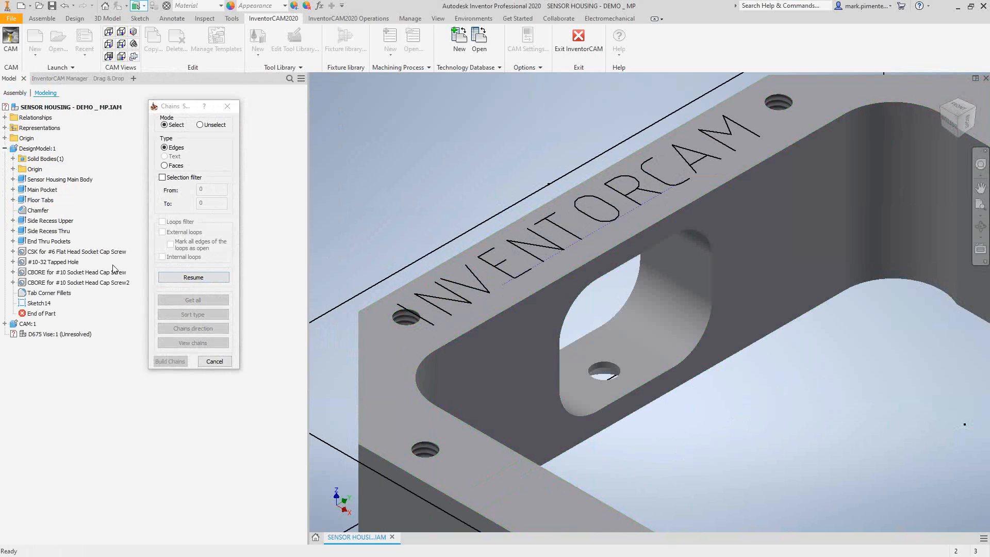
pyautogui.click(38, 303)
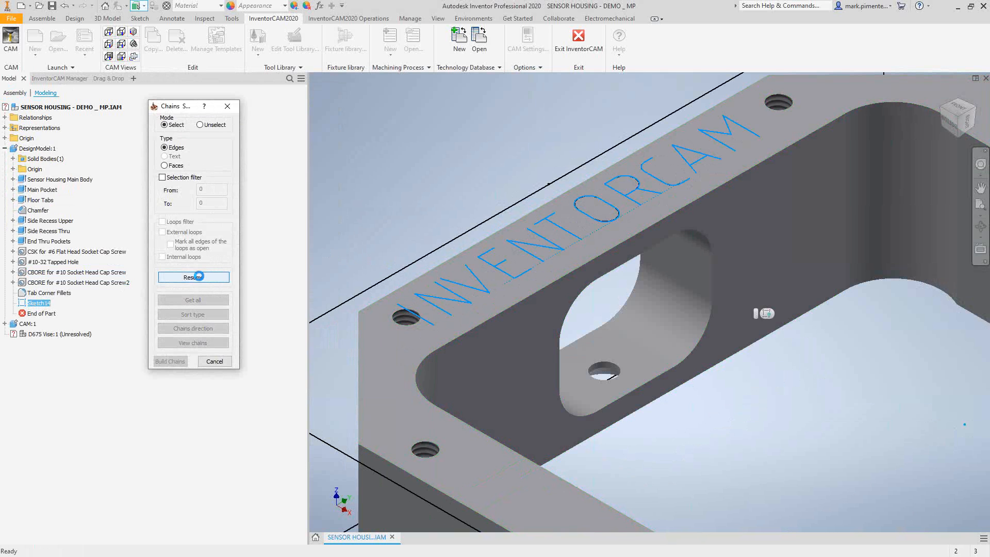
pyautogui.click(192, 277)
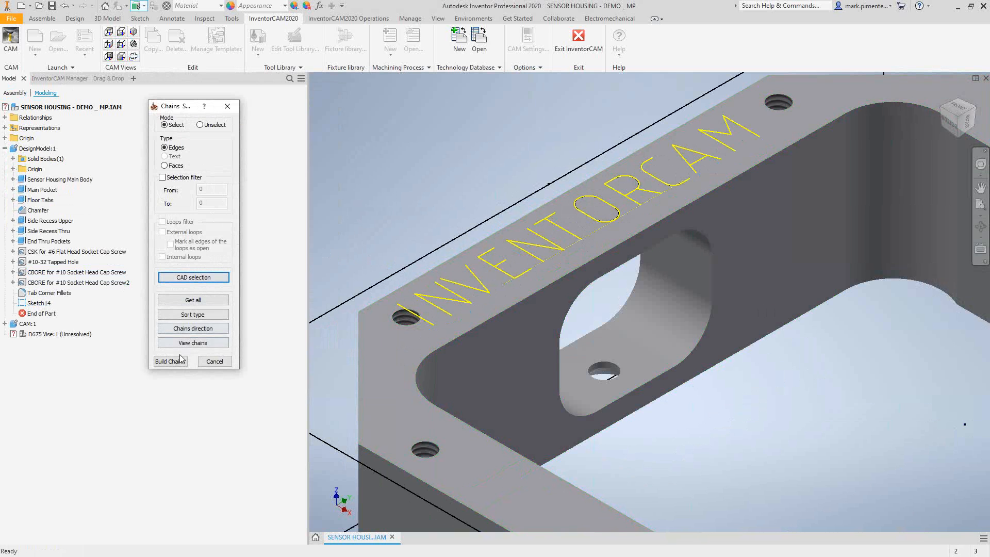
pyautogui.click(170, 360)
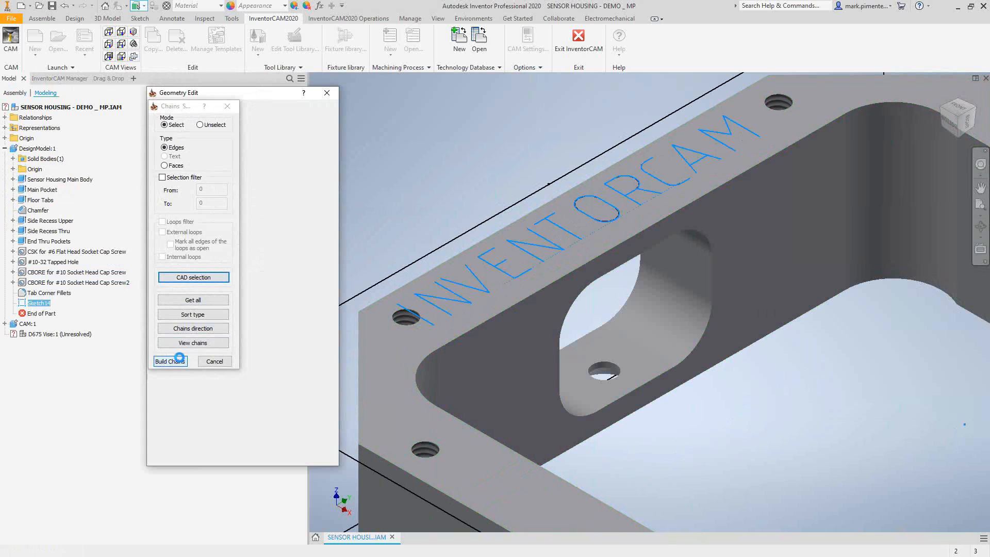
pyautogui.click(169, 361)
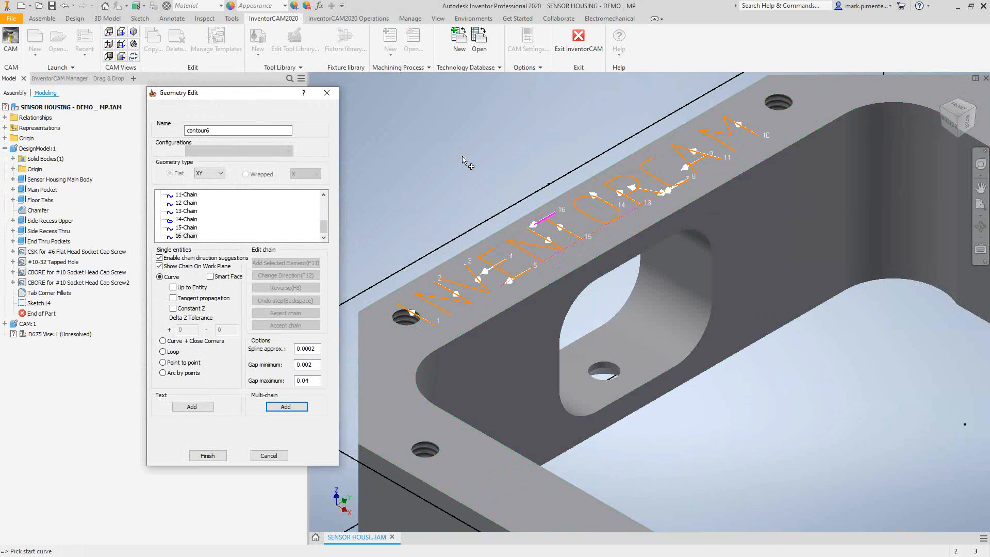
pyautogui.moveTo(467, 161)
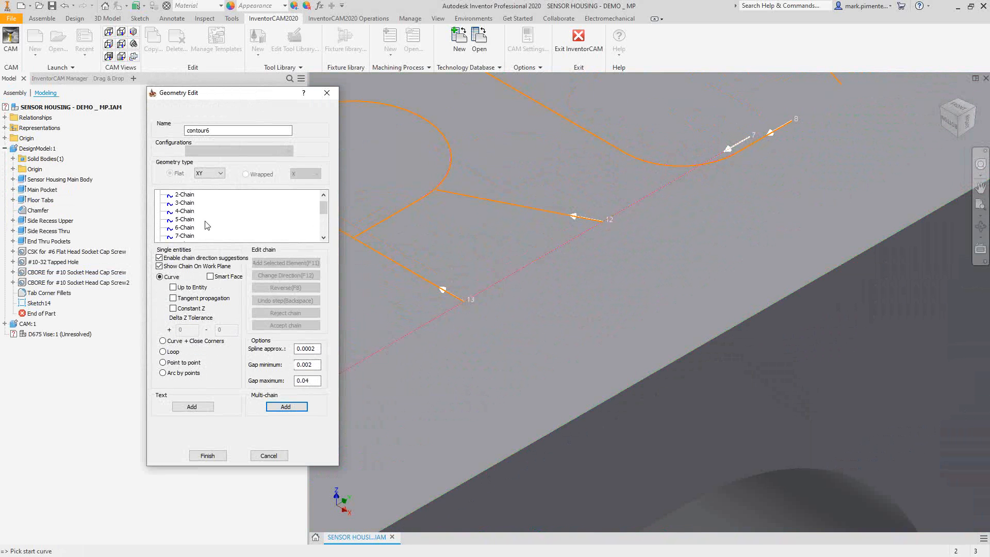
# Delete the stray 7-Chain guide line from contour6 and finish the geometry
pyautogui.click(183, 219)
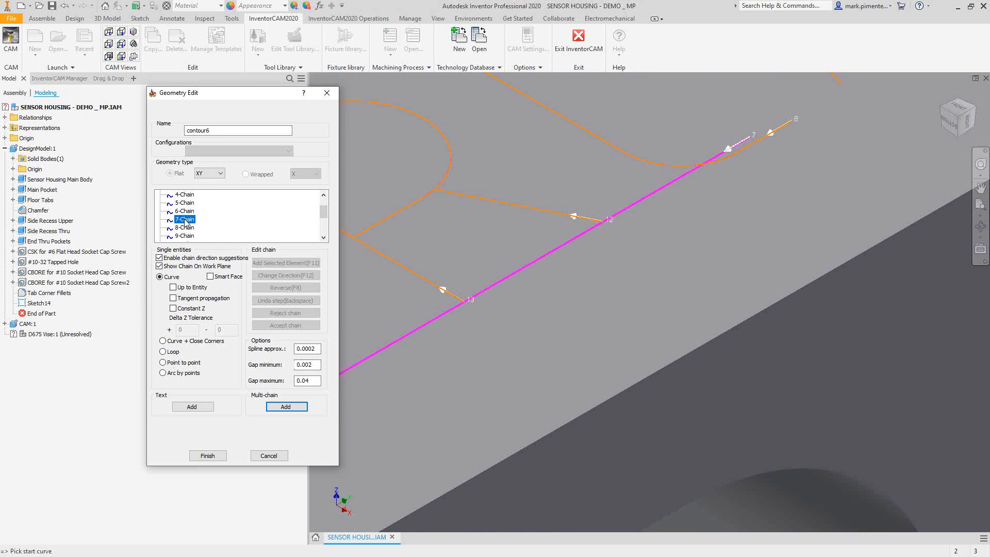
pyautogui.rightClick(183, 219)
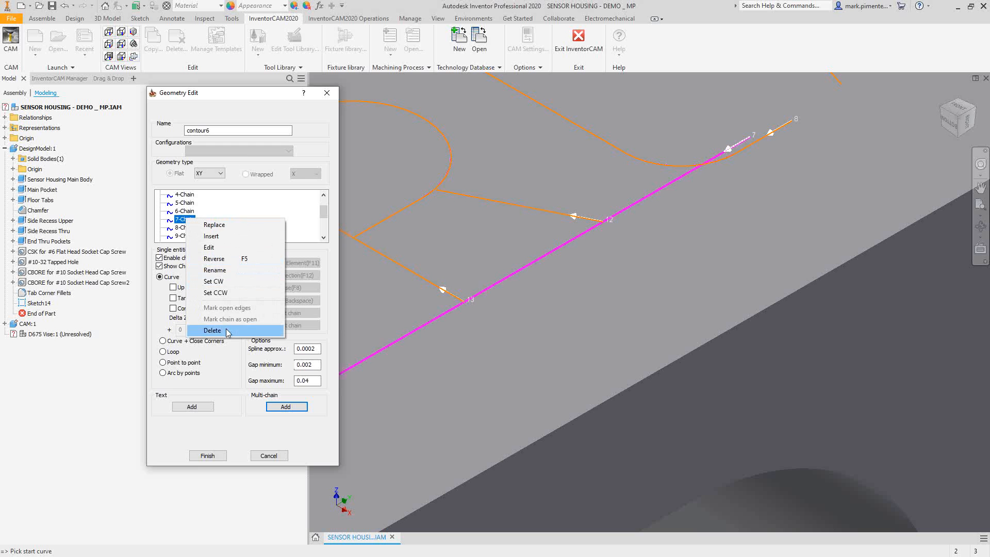
pyautogui.click(213, 330)
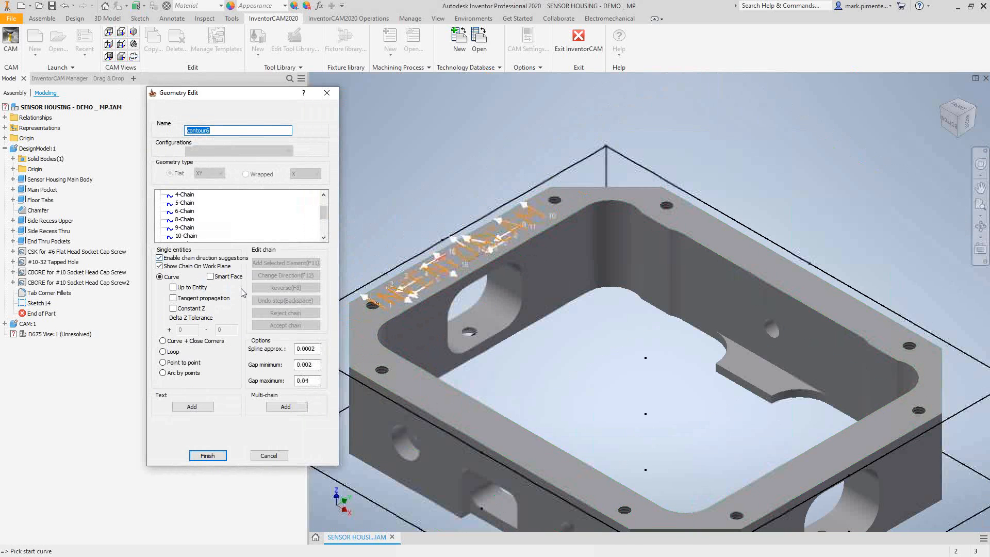
pyautogui.click(207, 455)
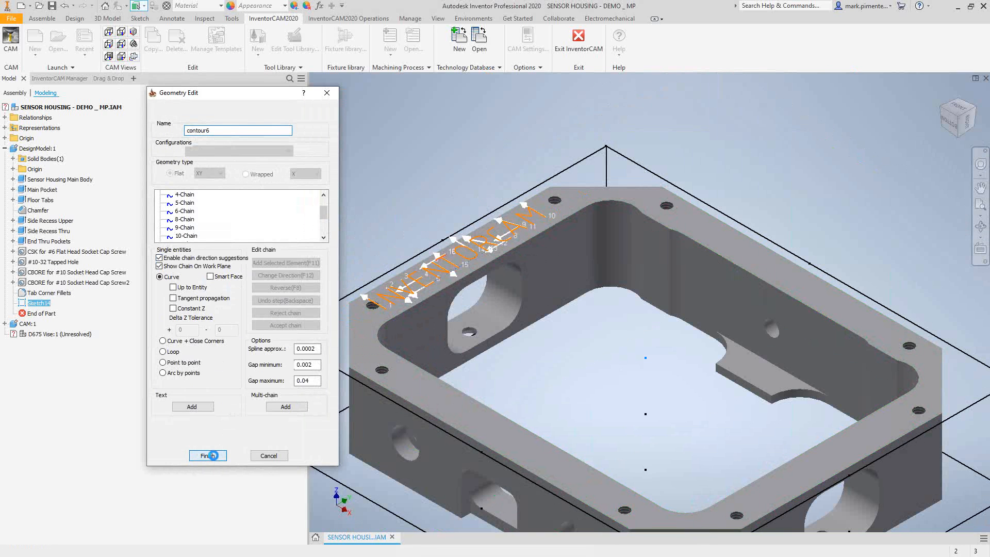
# Review the tool, set engraving depth to .002, then Save & Calculate
pyautogui.click(208, 456)
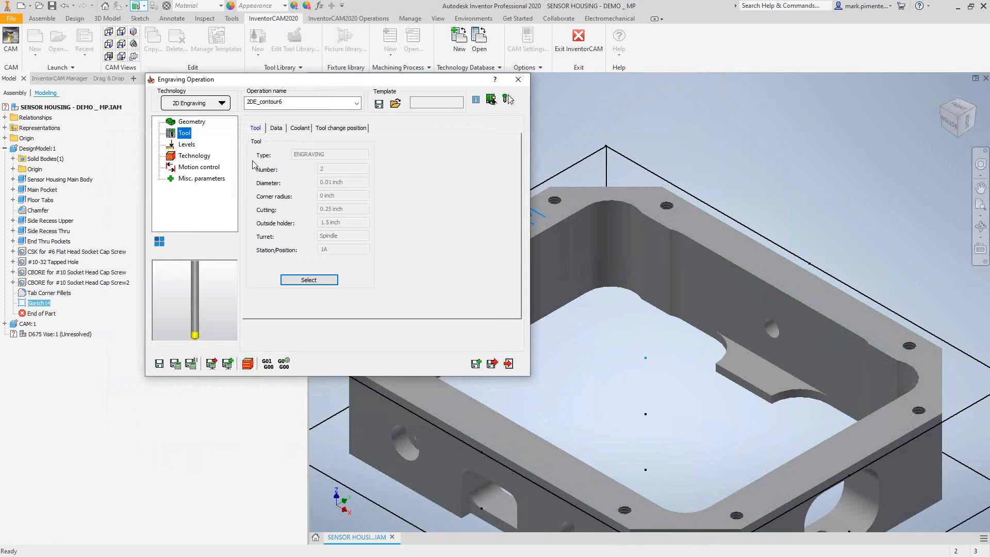
pyautogui.click(186, 144)
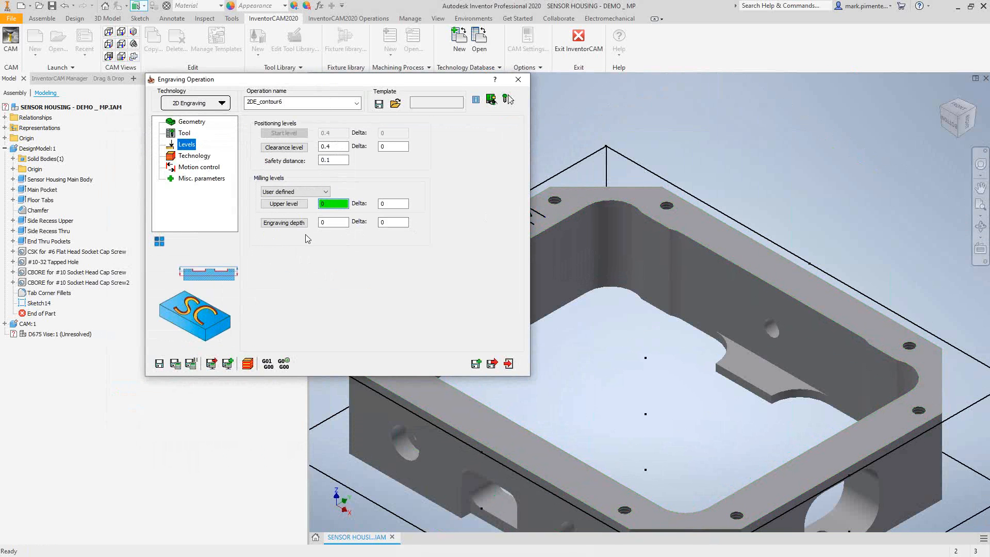
pyautogui.write('.002')
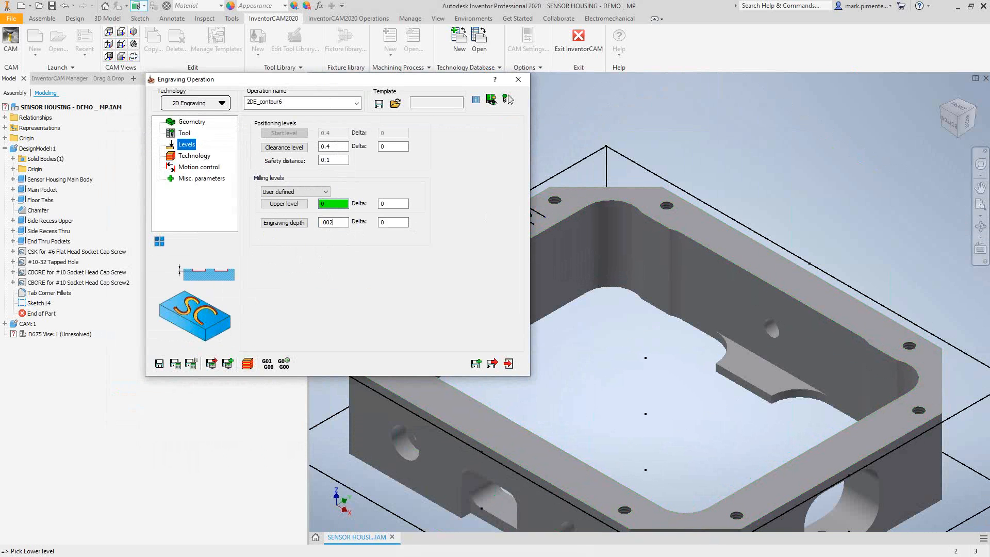
pyautogui.click(194, 155)
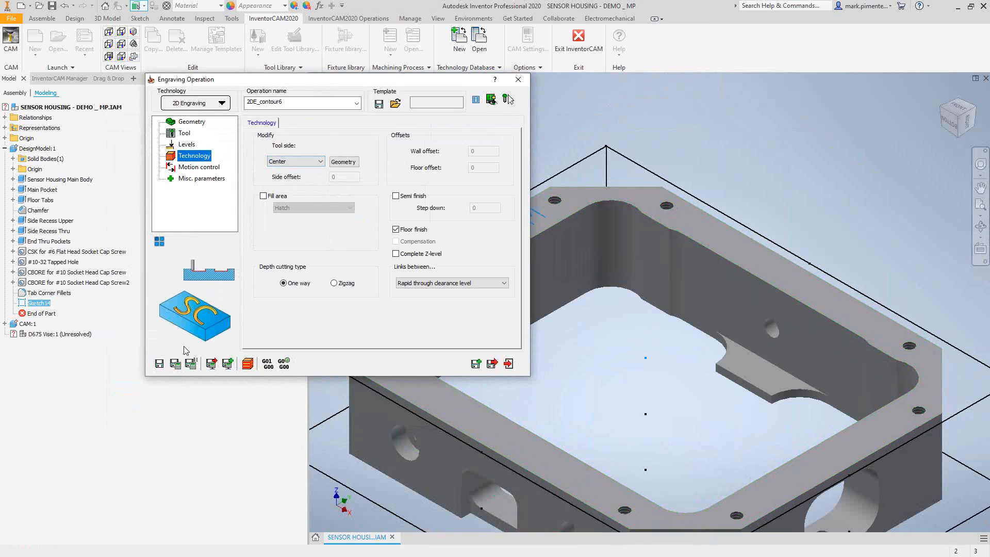
pyautogui.click(176, 363)
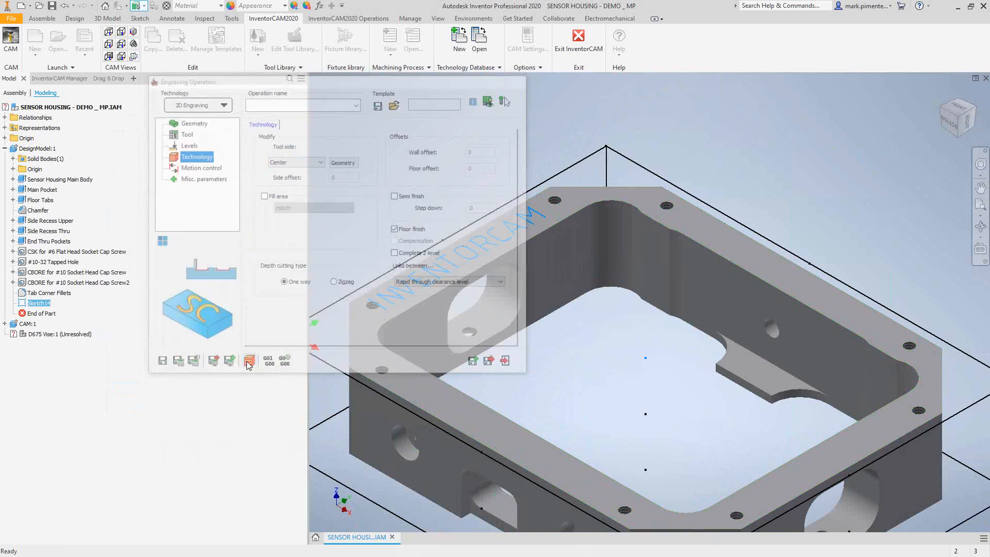
# Play the engraving toolpath in SolidVerify so INVENTORCAM is cut into the housing top
pyautogui.click(250, 360)
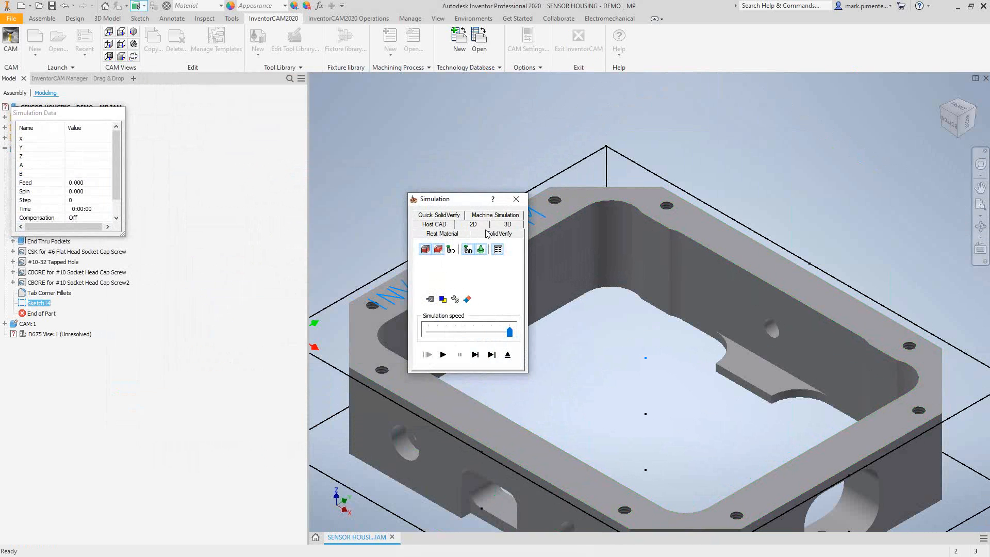
pyautogui.click(443, 354)
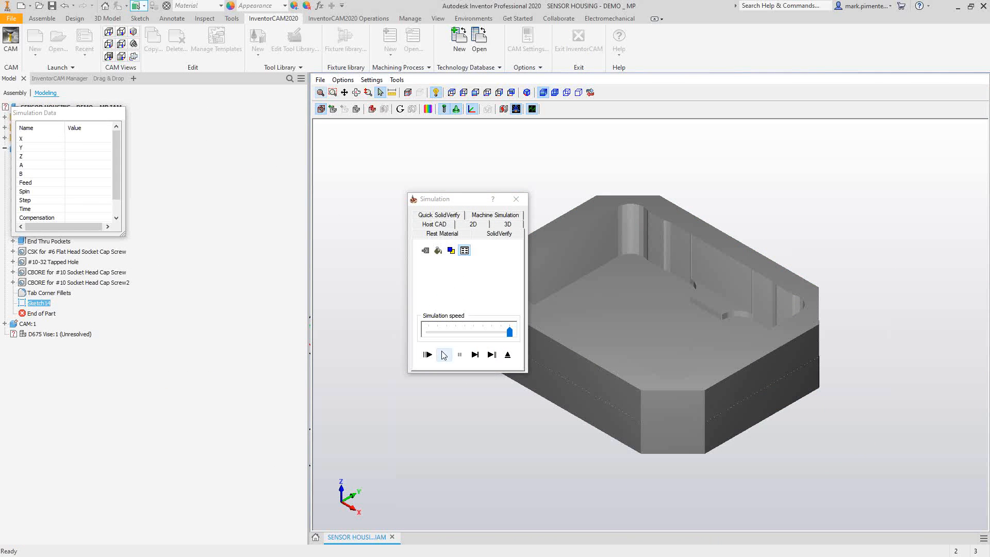
pyautogui.click(427, 354)
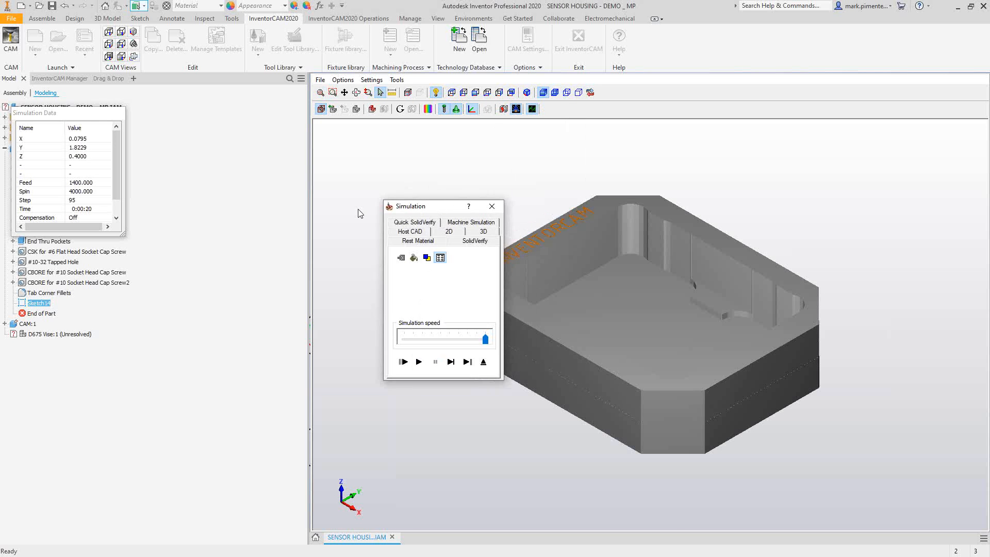